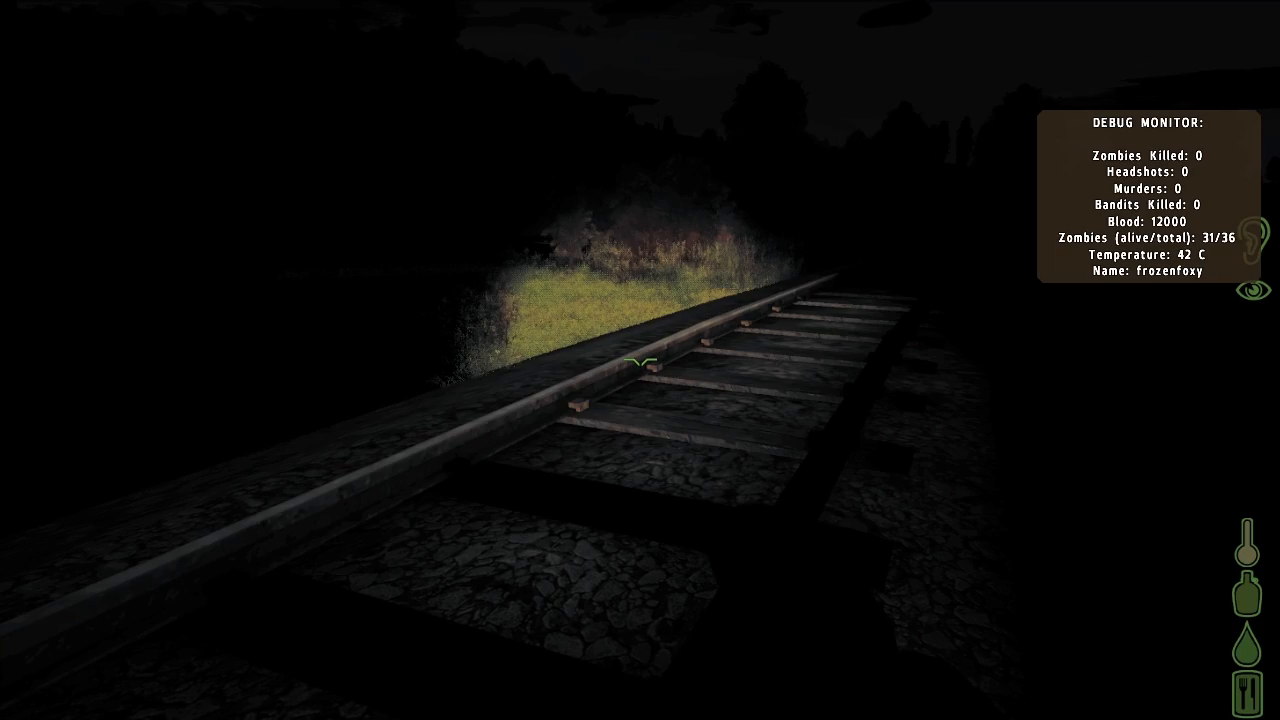
mouse_move(640, 360)
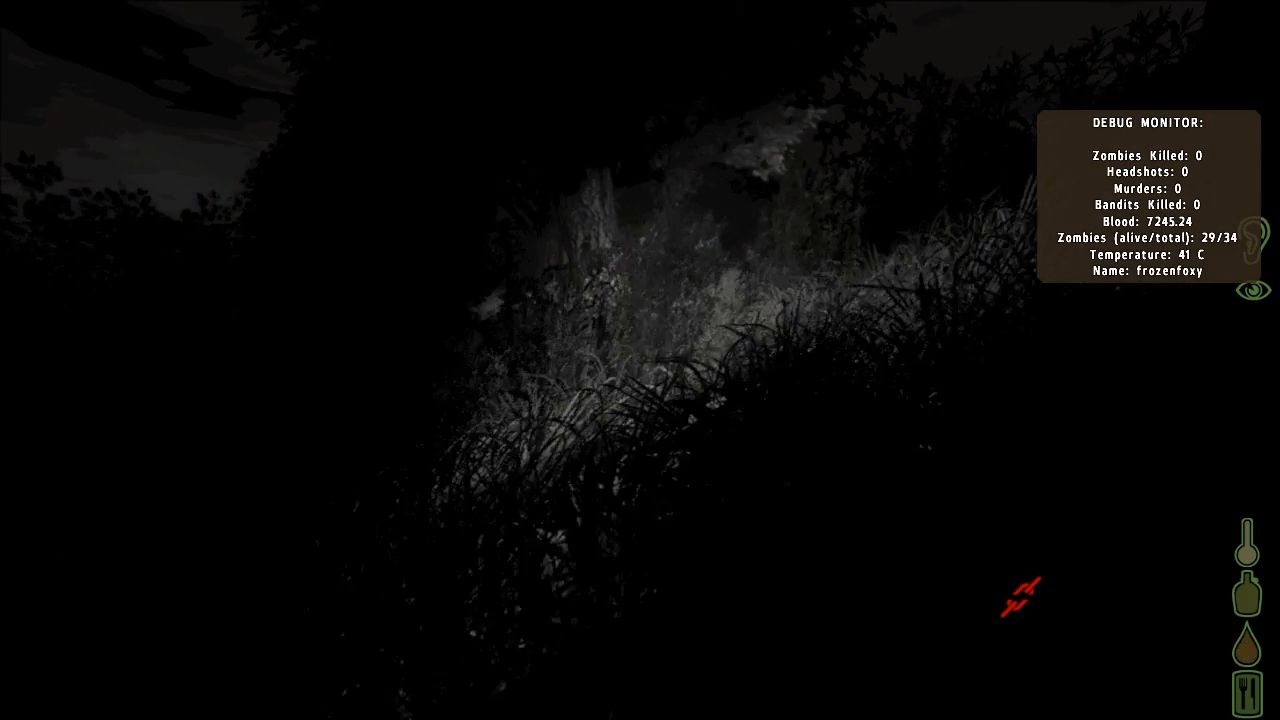
key(i)
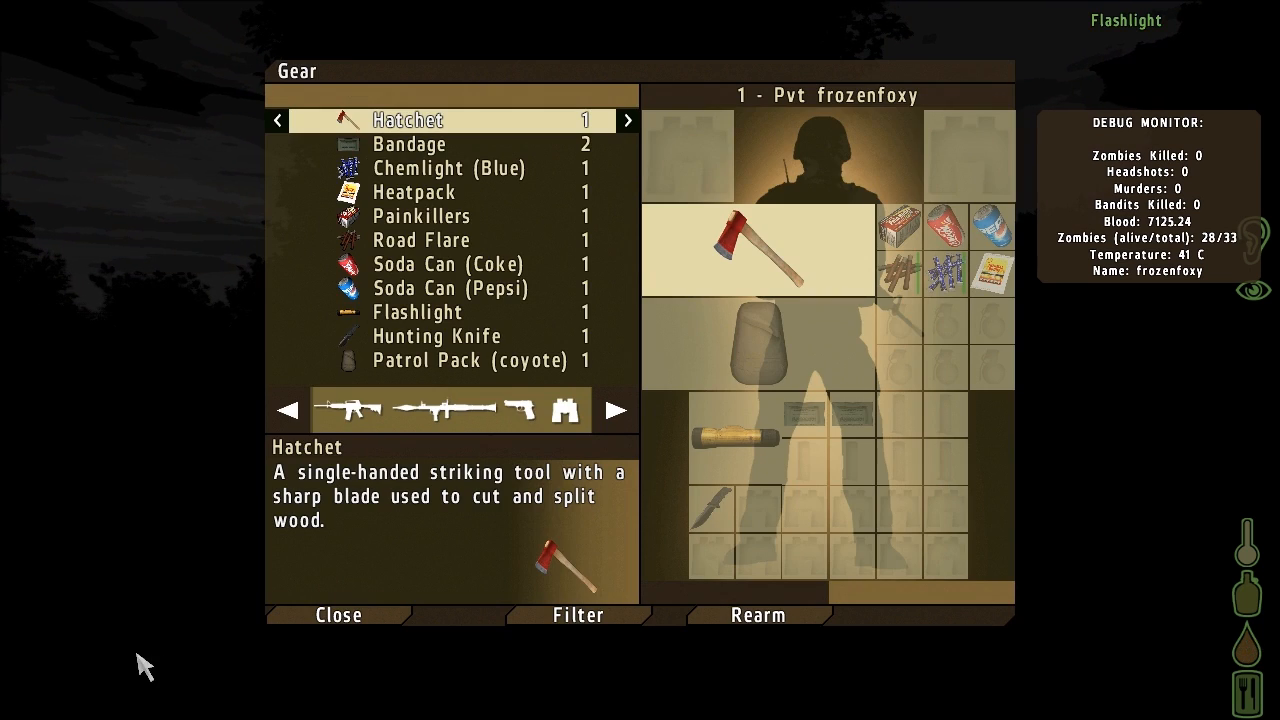
mouse_move(836, 430)
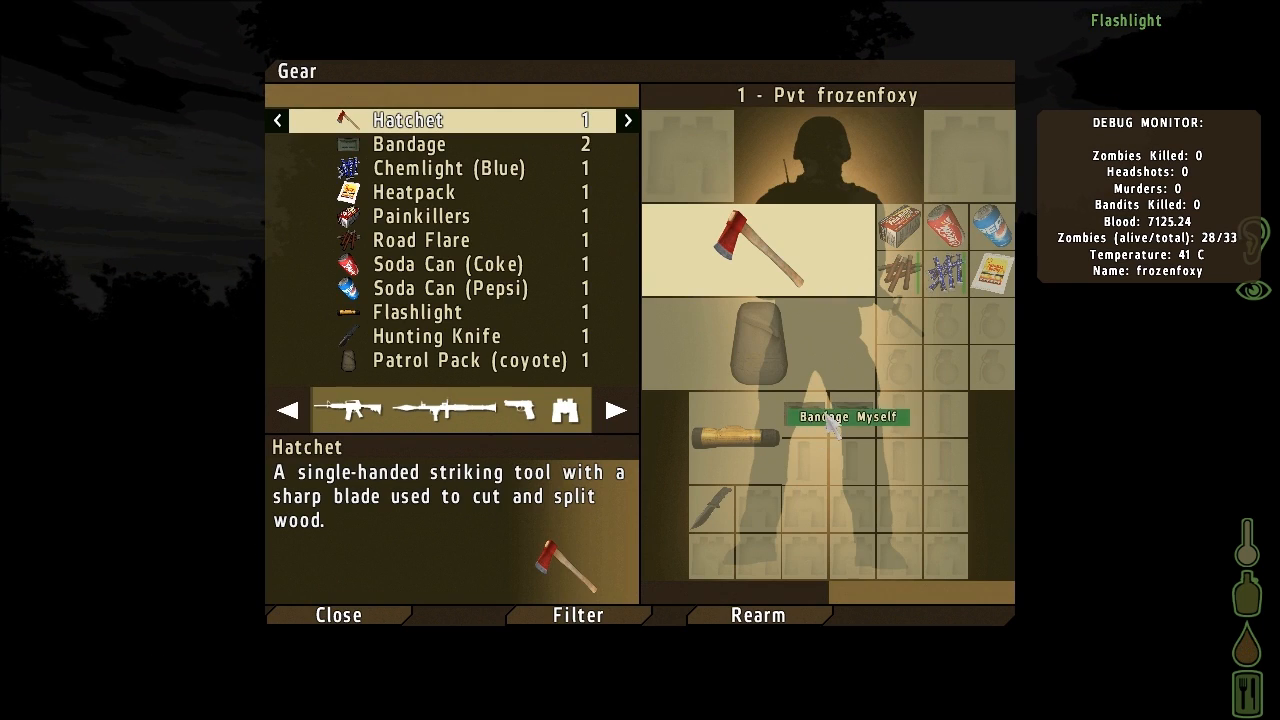
click(848, 418)
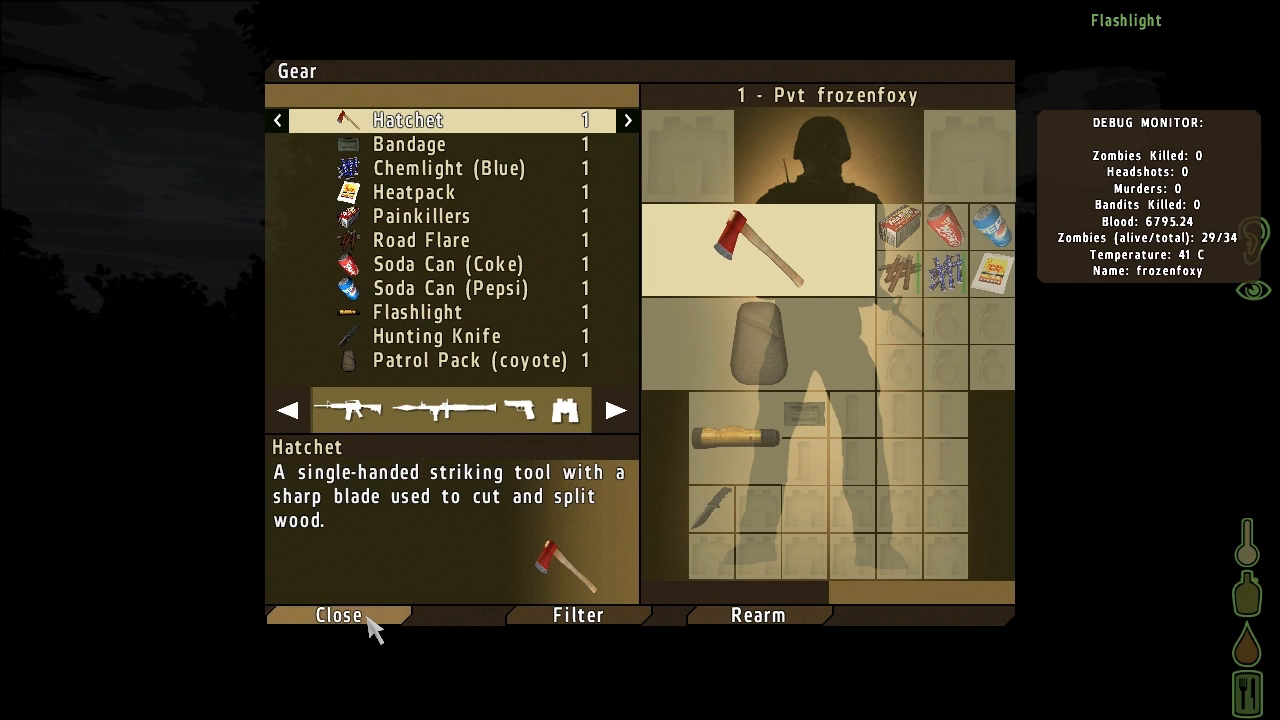
click(340, 616)
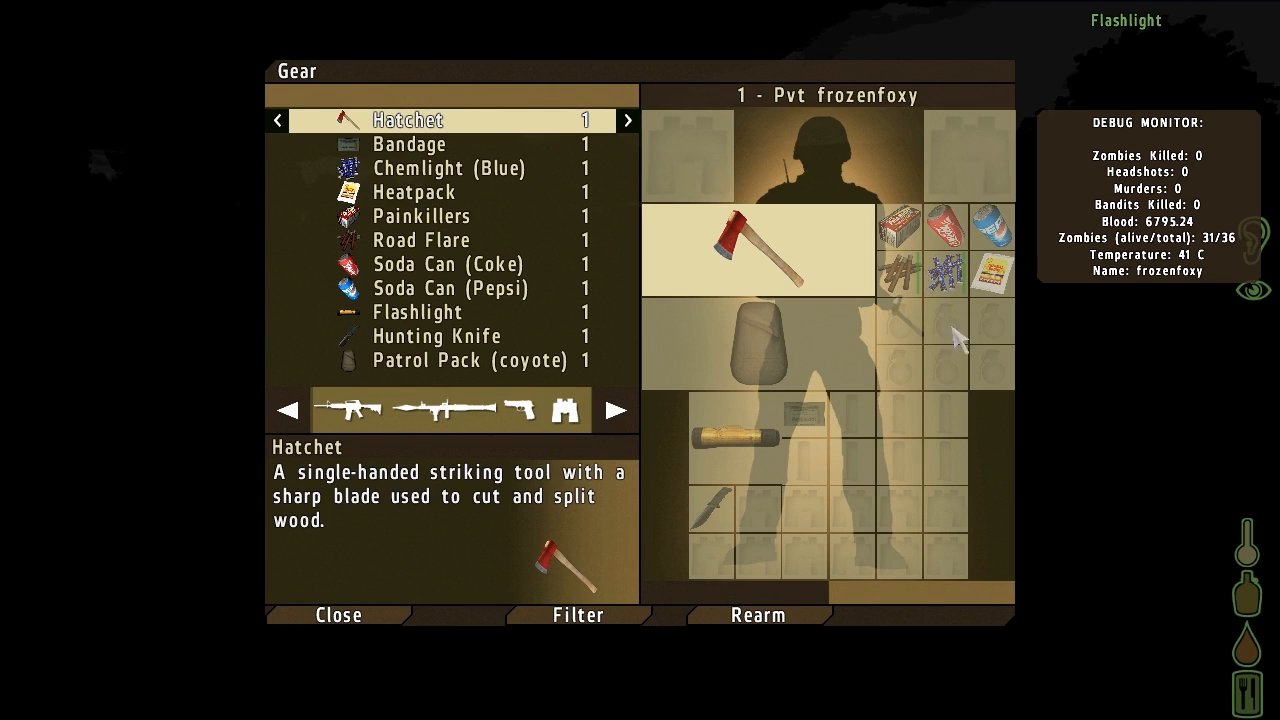
click(412, 192)
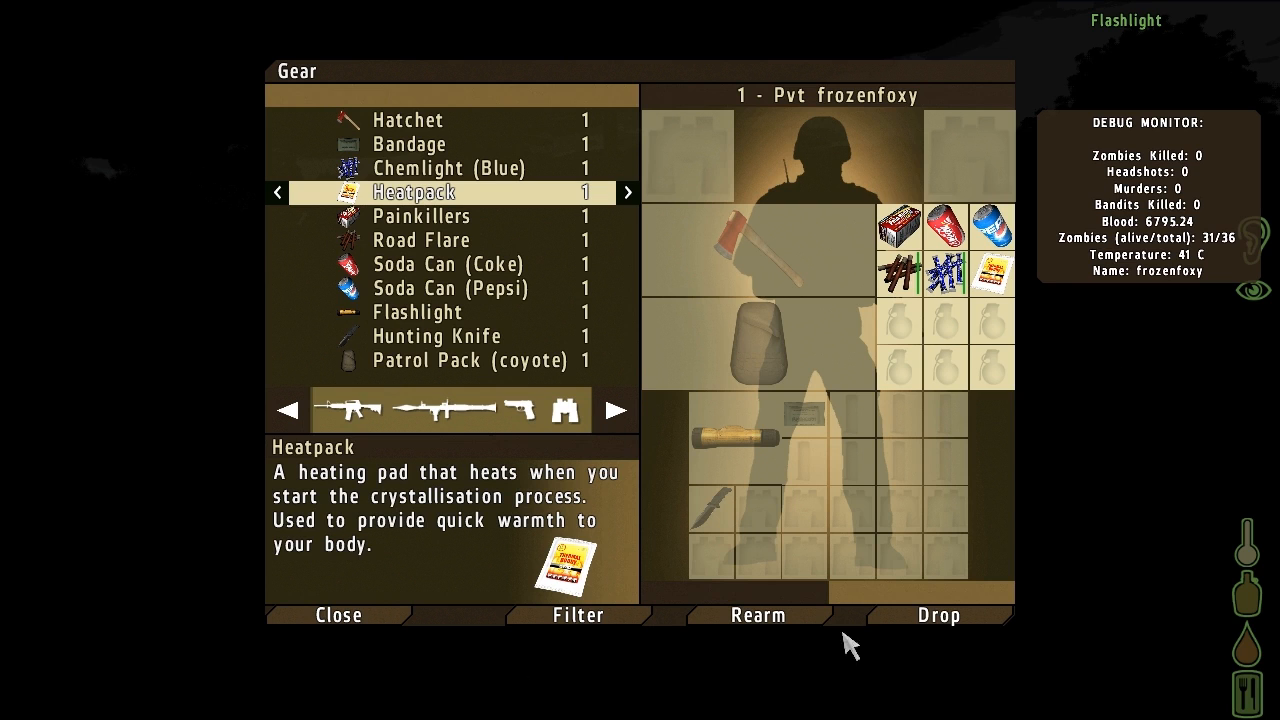
click(338, 614)
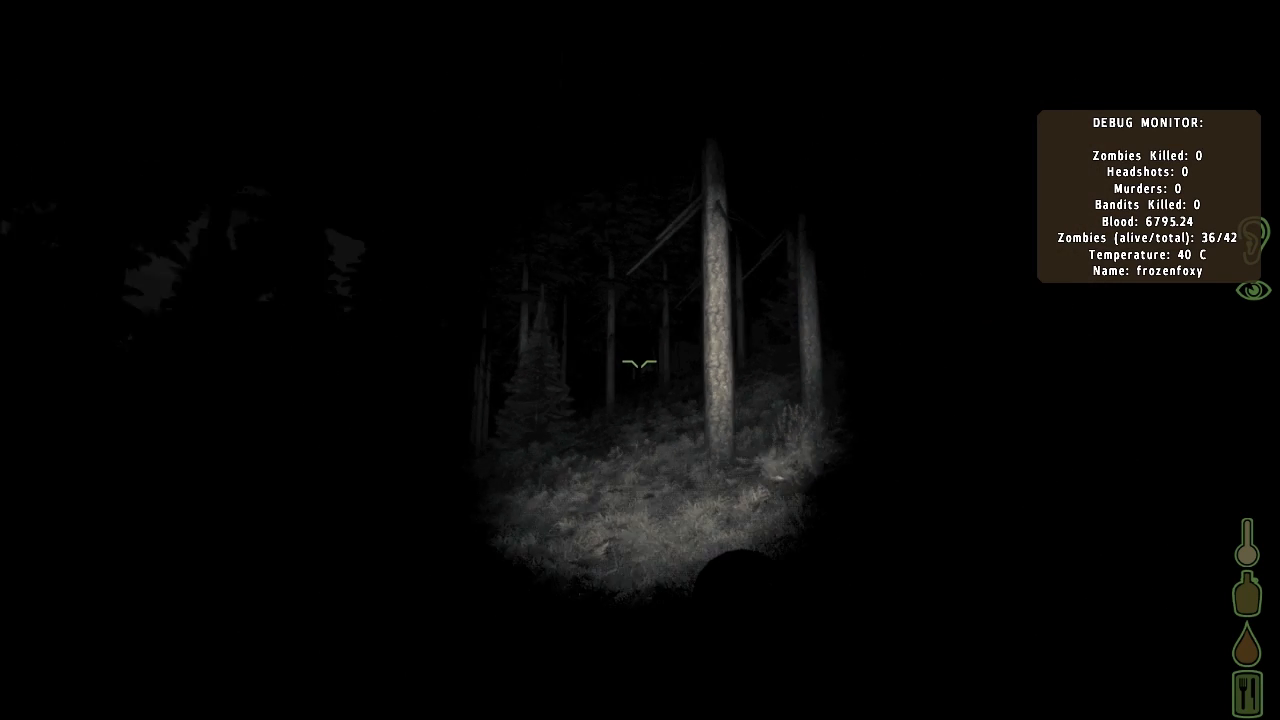
mouse_move(640, 360)
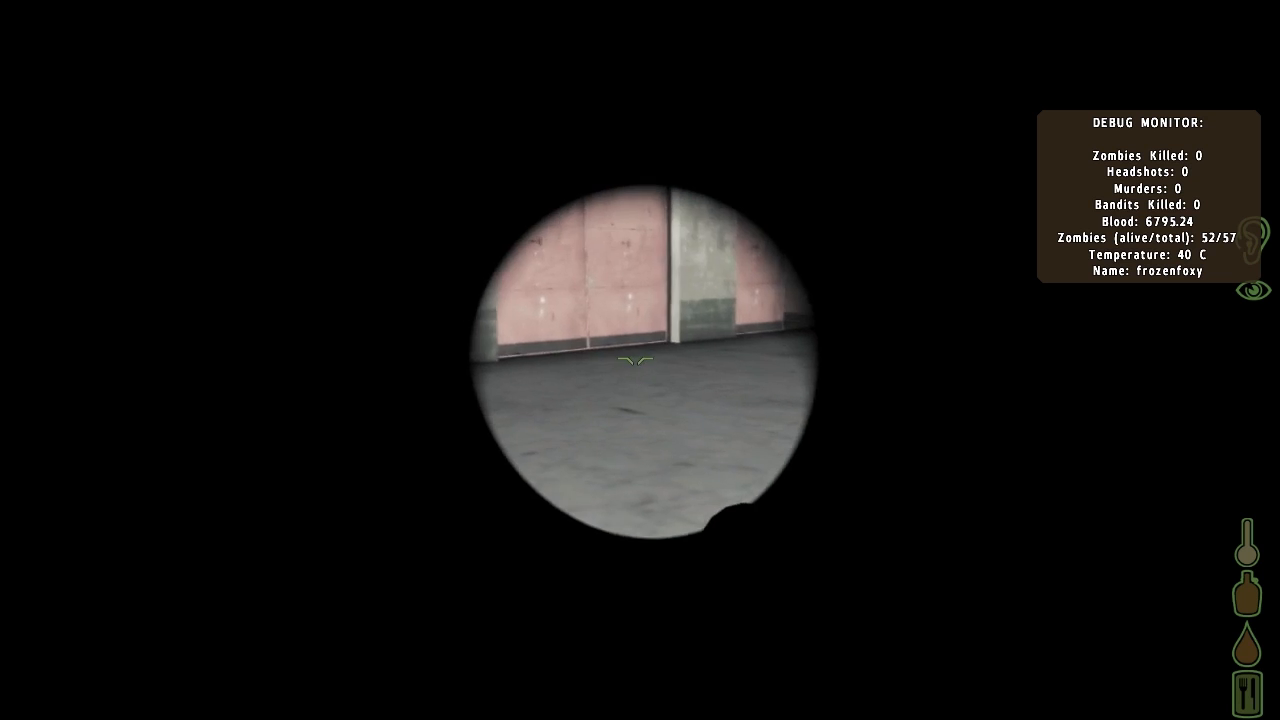
mouse_move(640, 360)
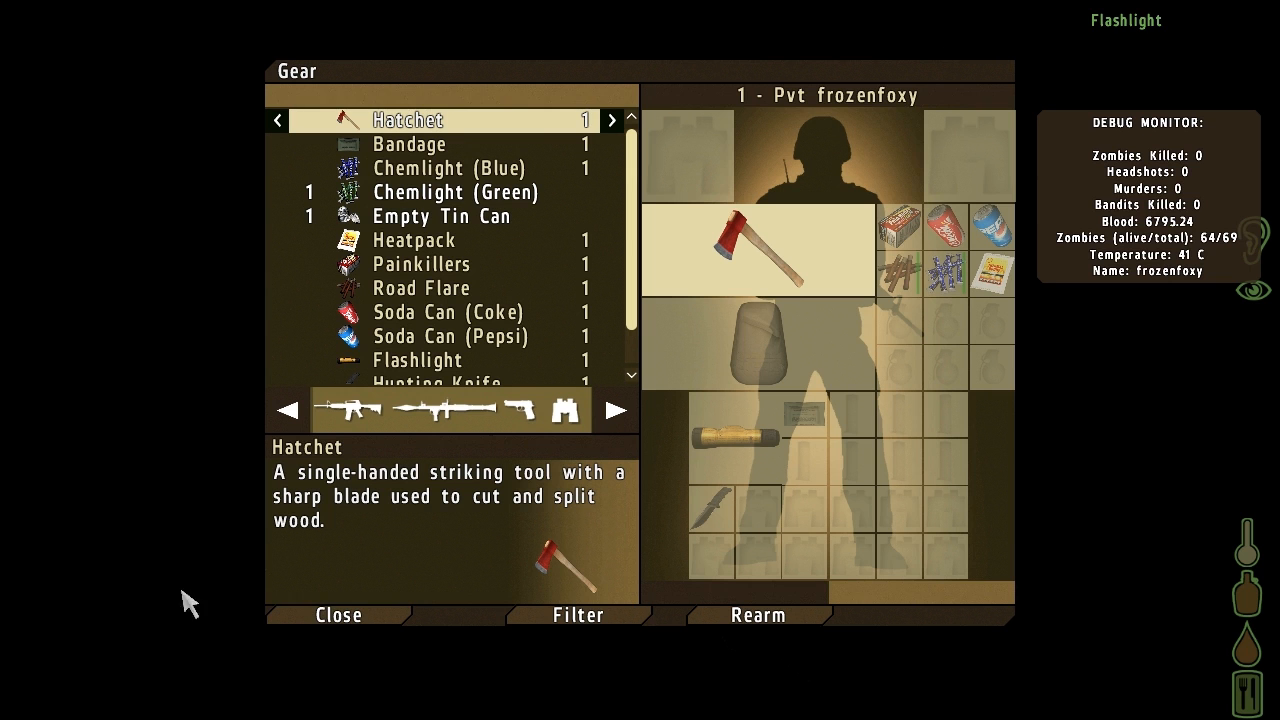
click(450, 192)
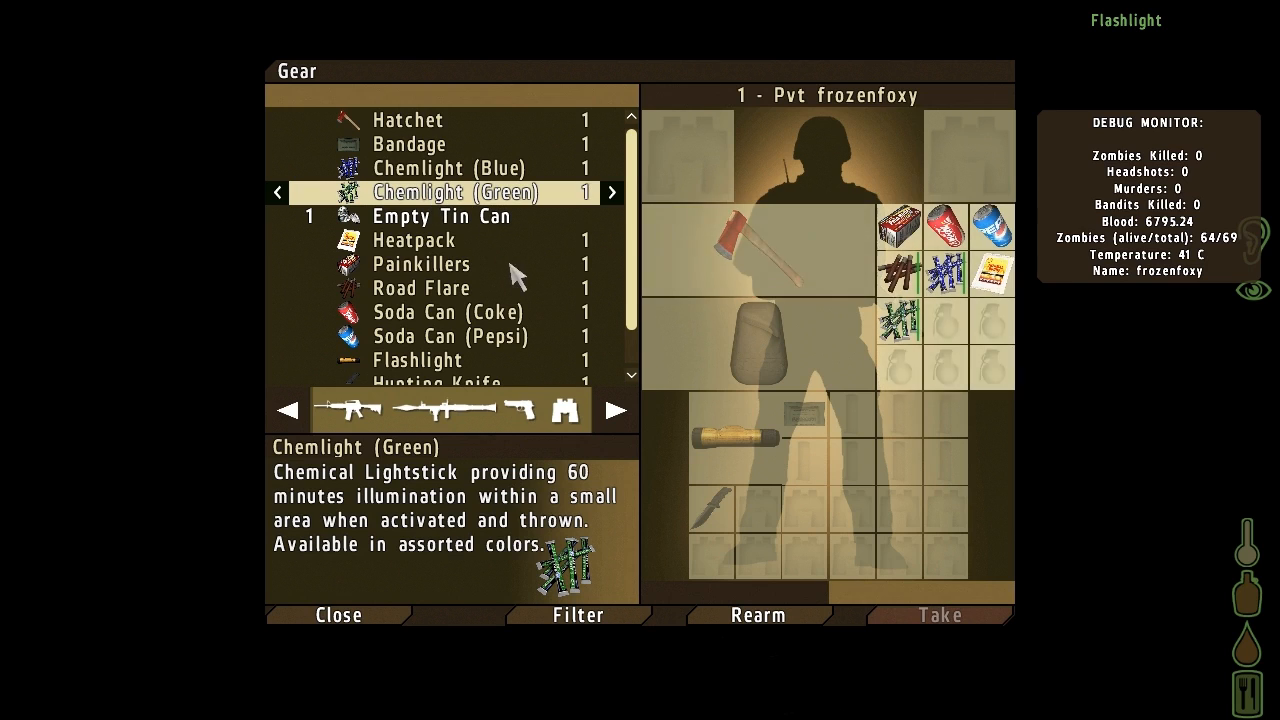
scroll(down, 3)
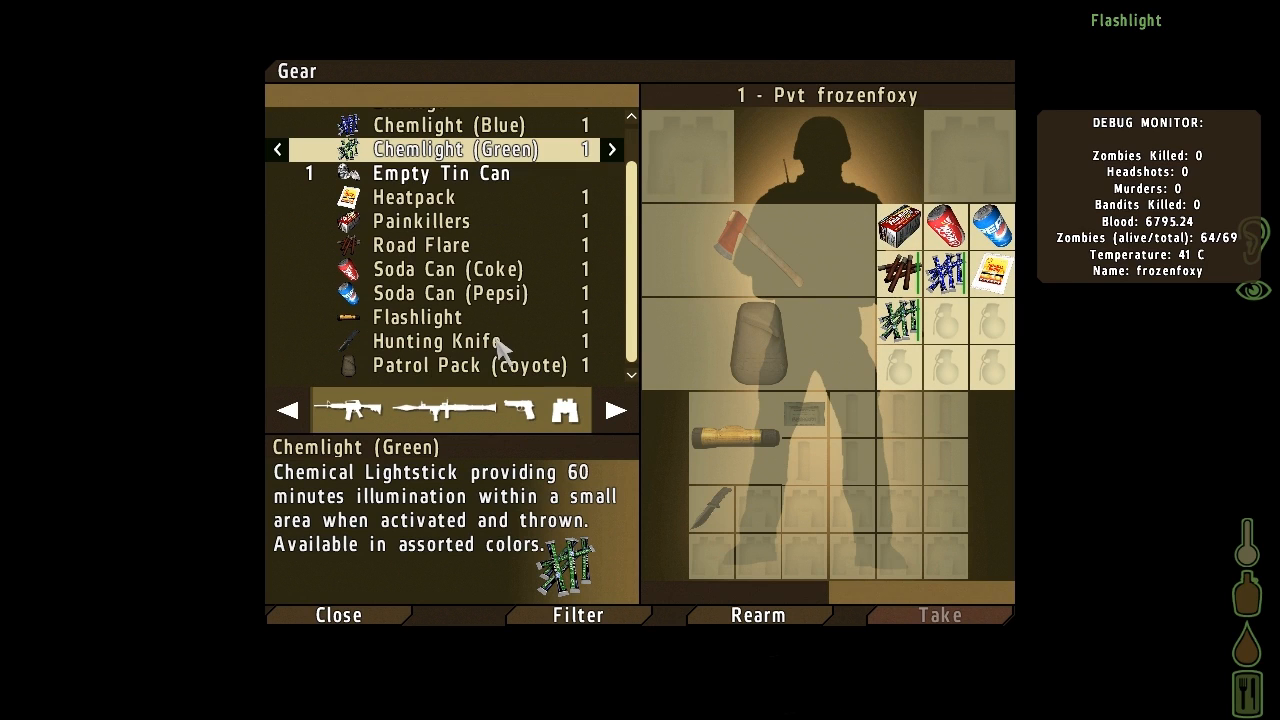
click(338, 614)
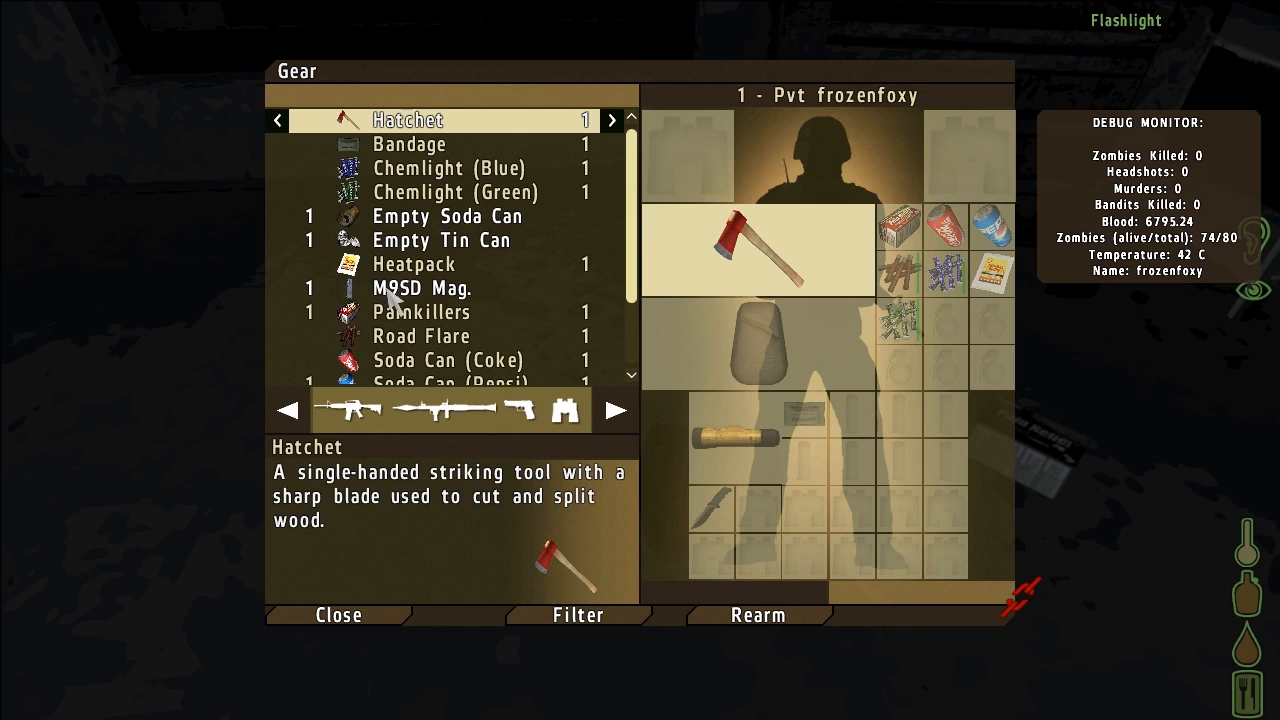
click(428, 288)
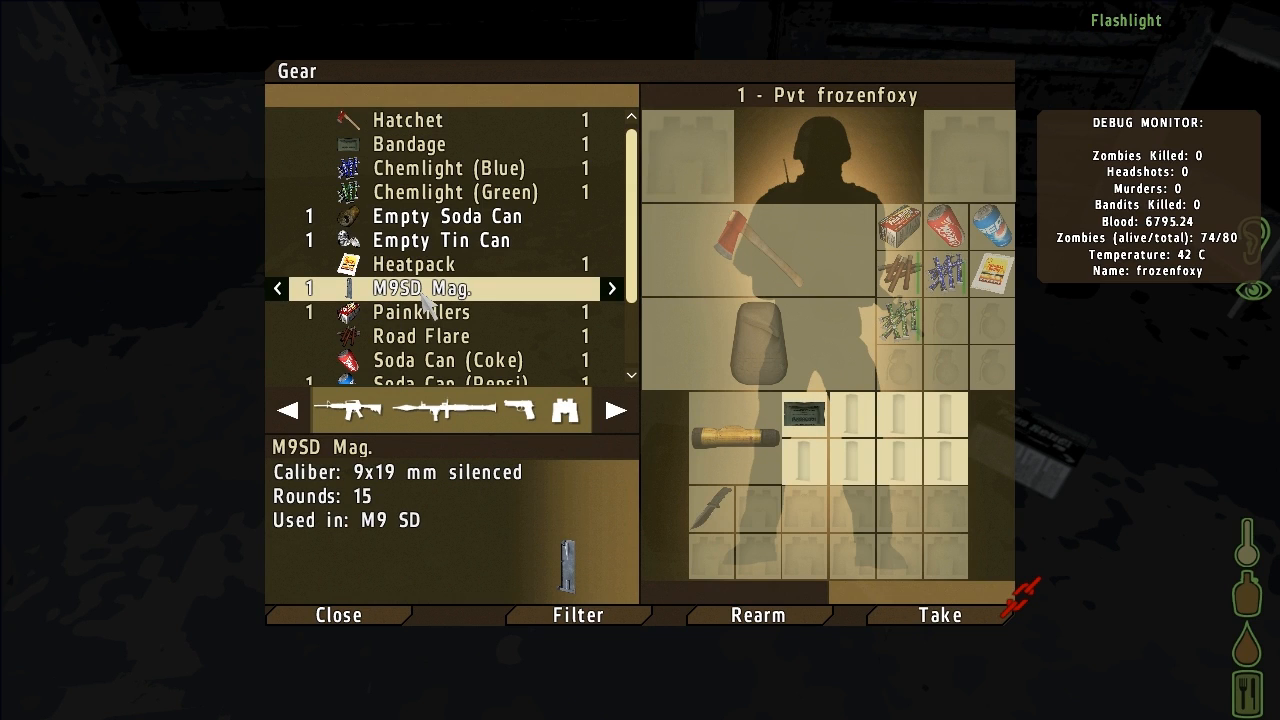
mouse_move(432, 300)
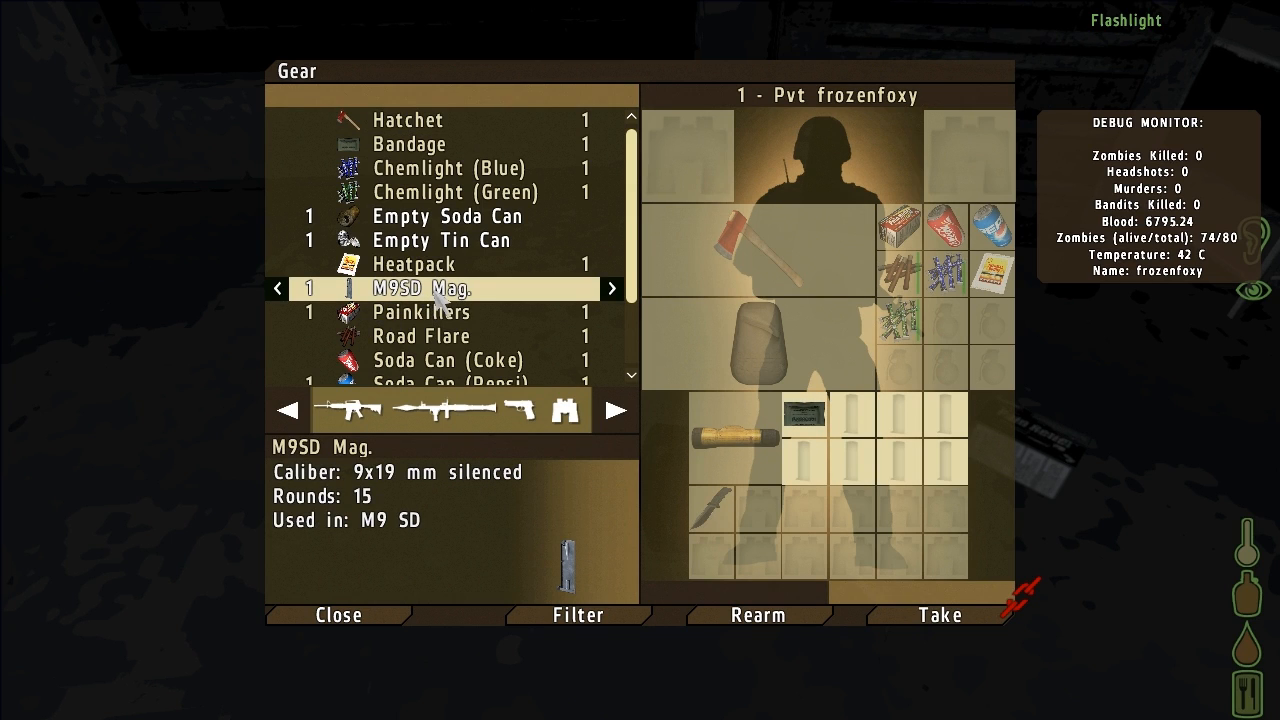
scroll(down, 3)
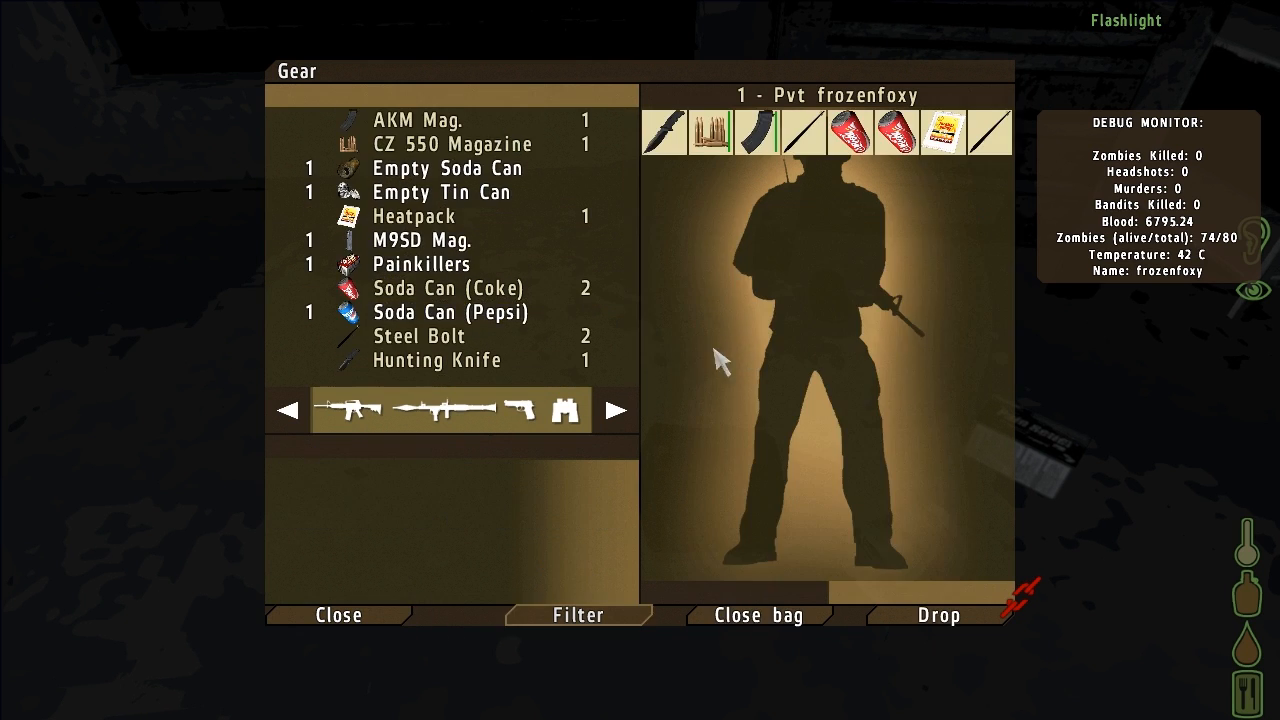
click(450, 312)
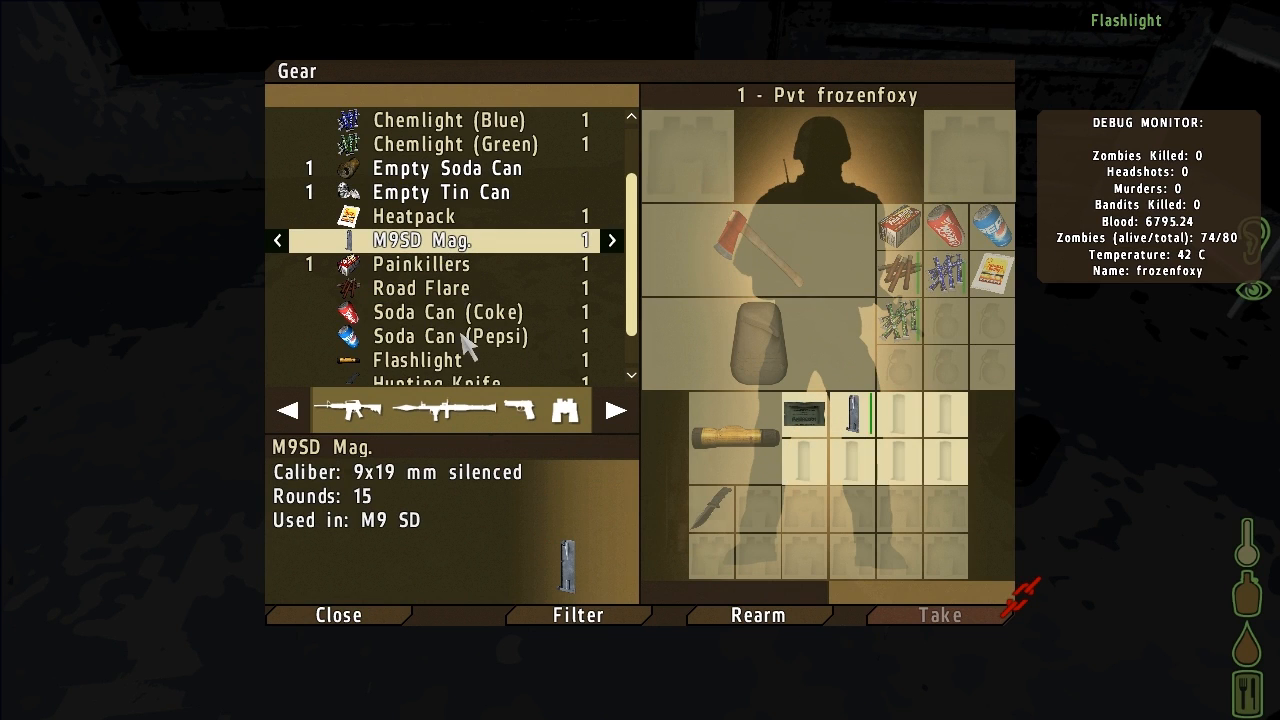
scroll(down, 3)
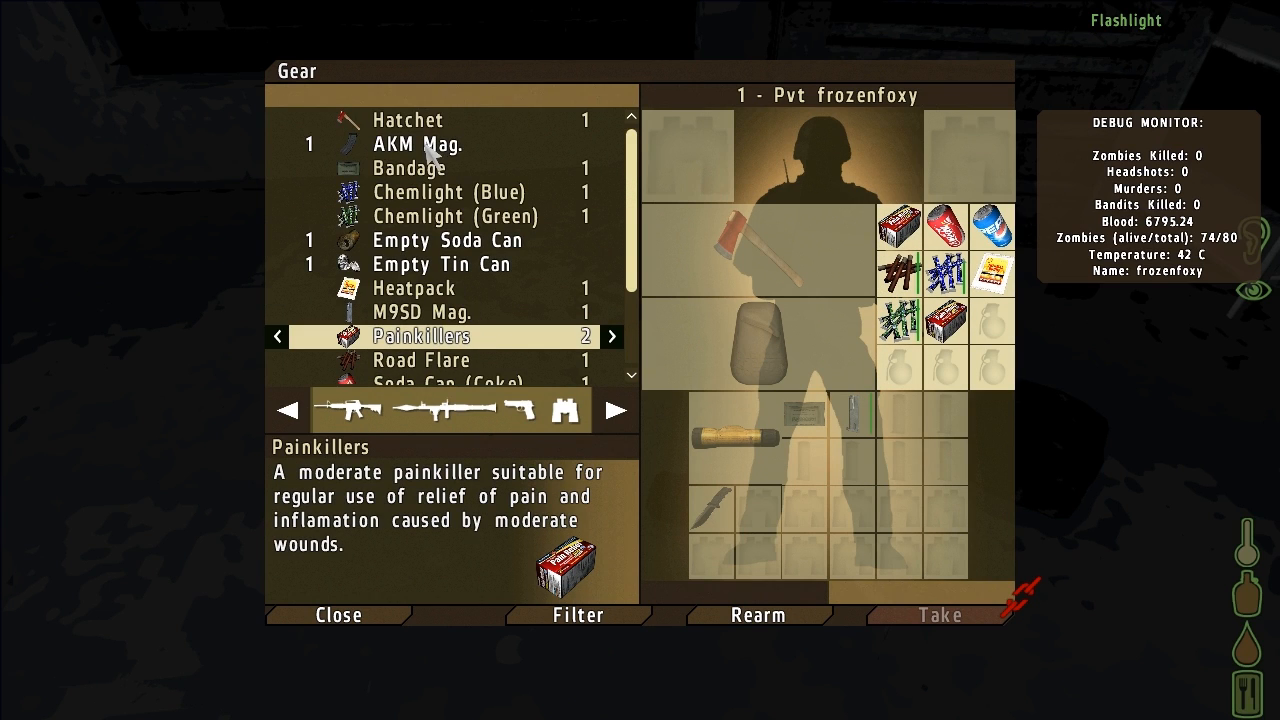
click(420, 144)
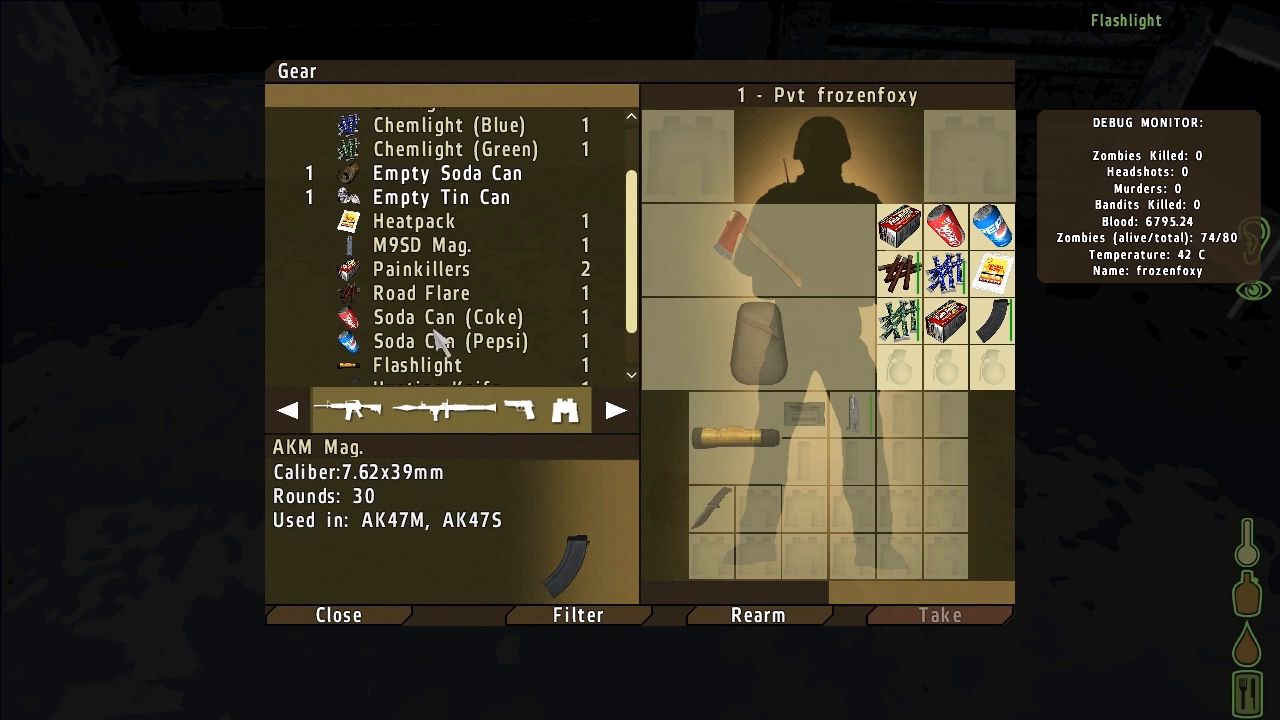
scroll(down, 3)
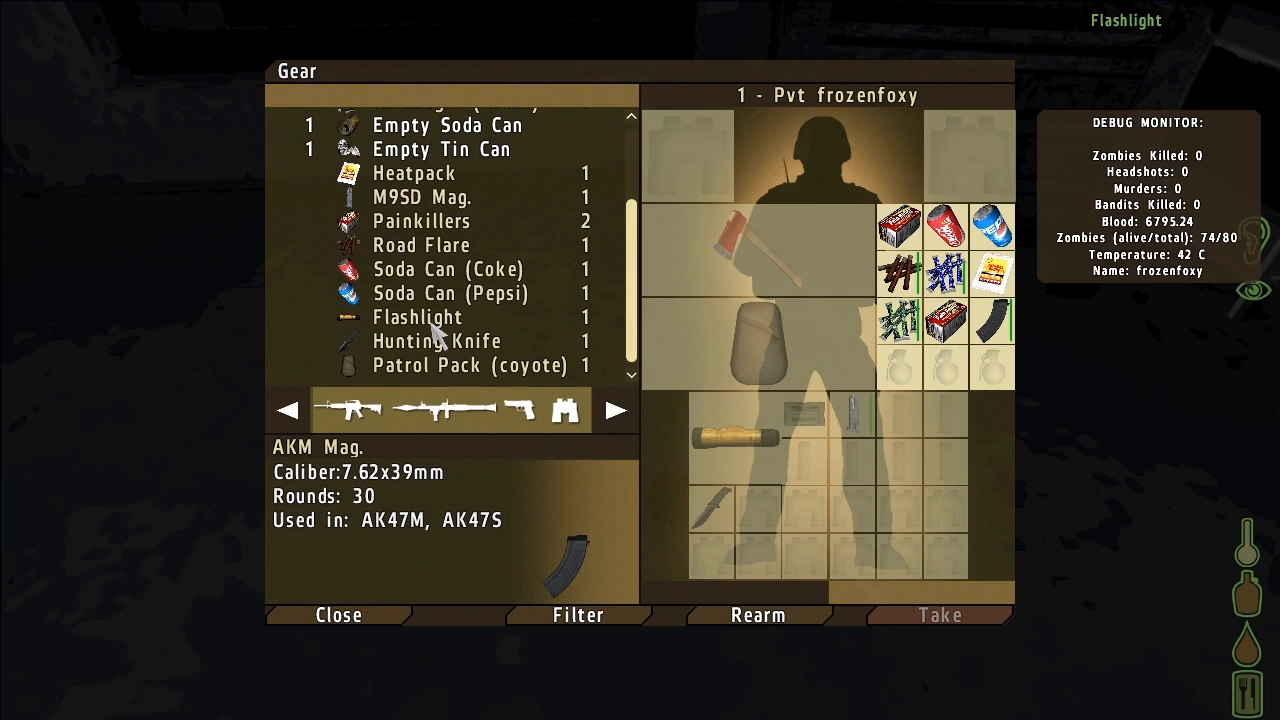
mouse_move(444, 318)
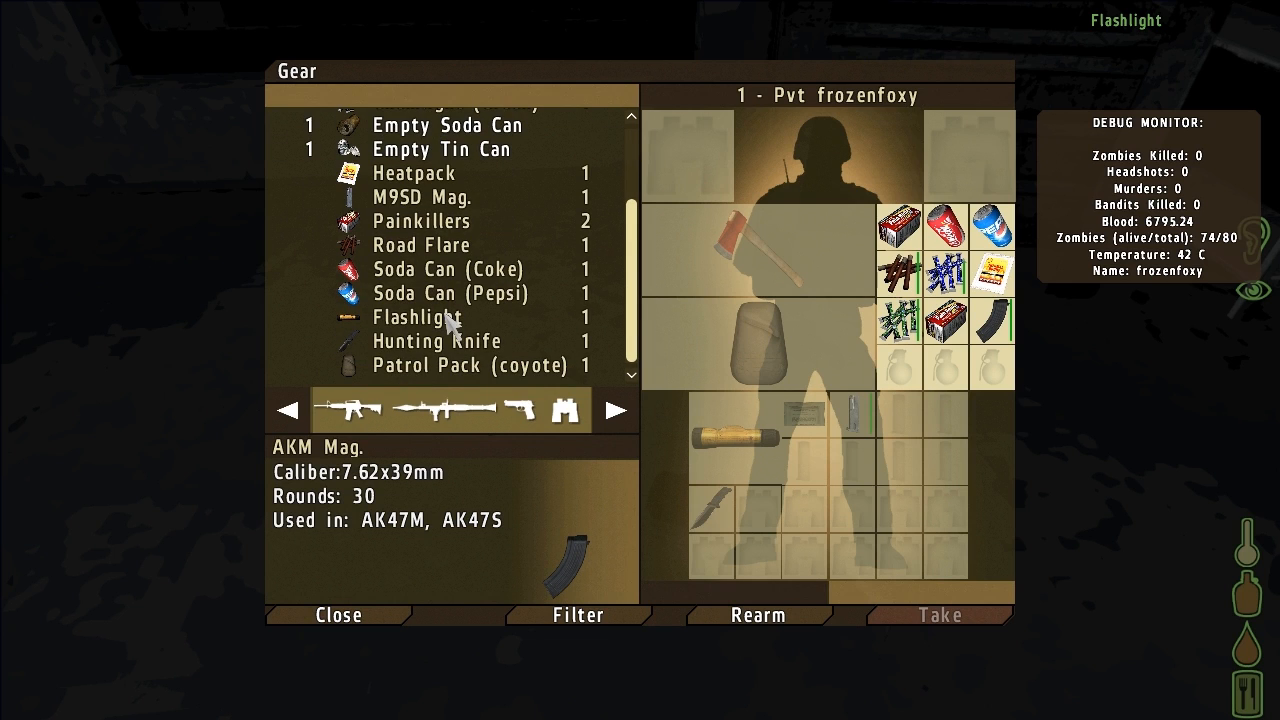
mouse_move(624, 384)
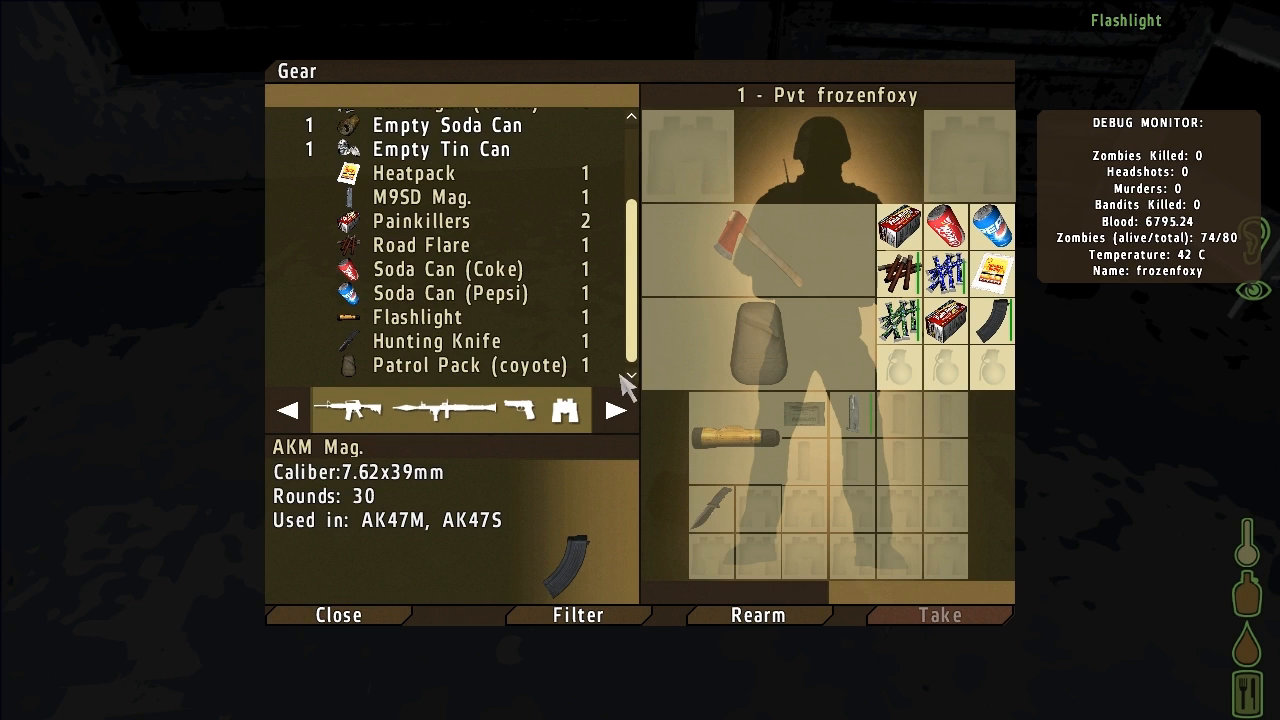
mouse_move(520, 380)
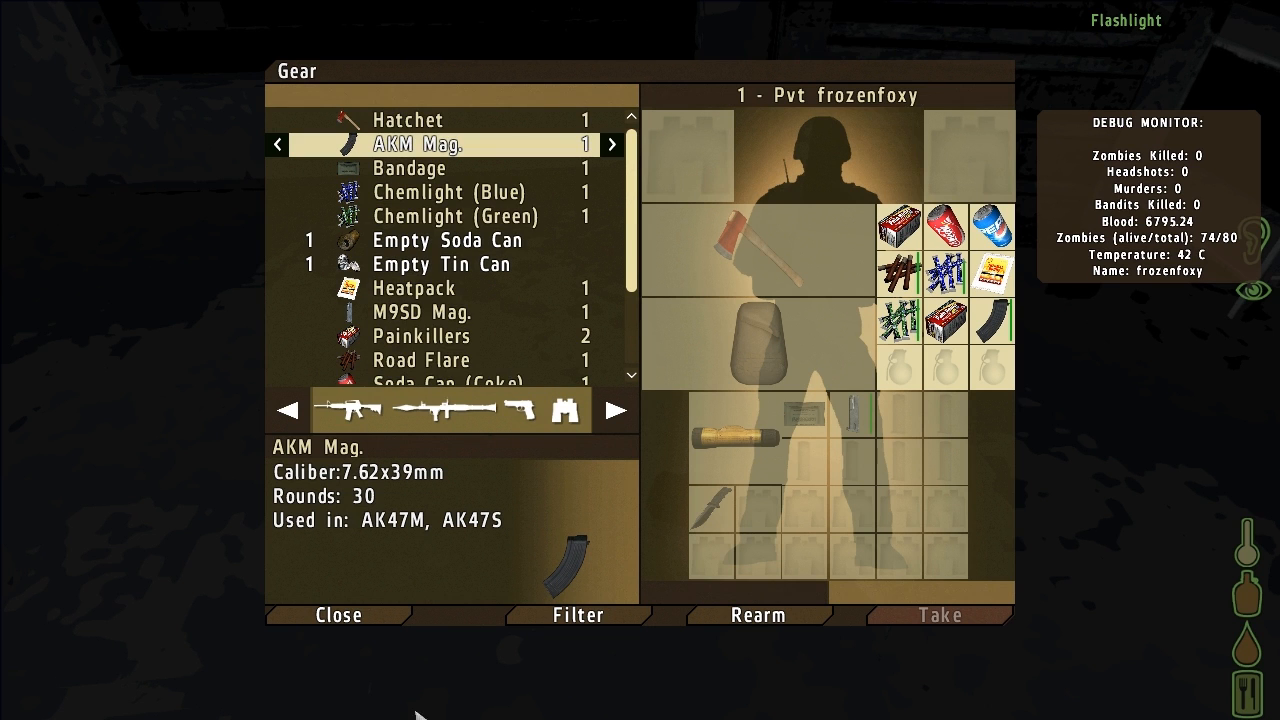
click(338, 614)
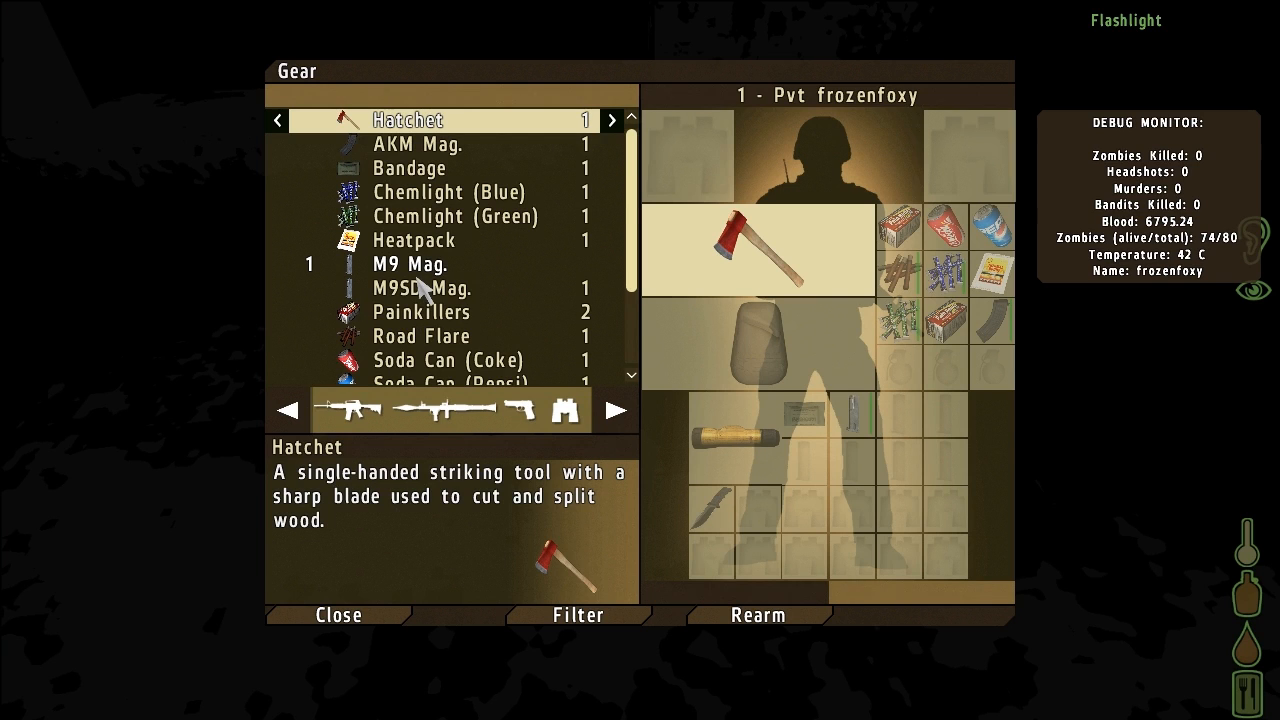
click(408, 264)
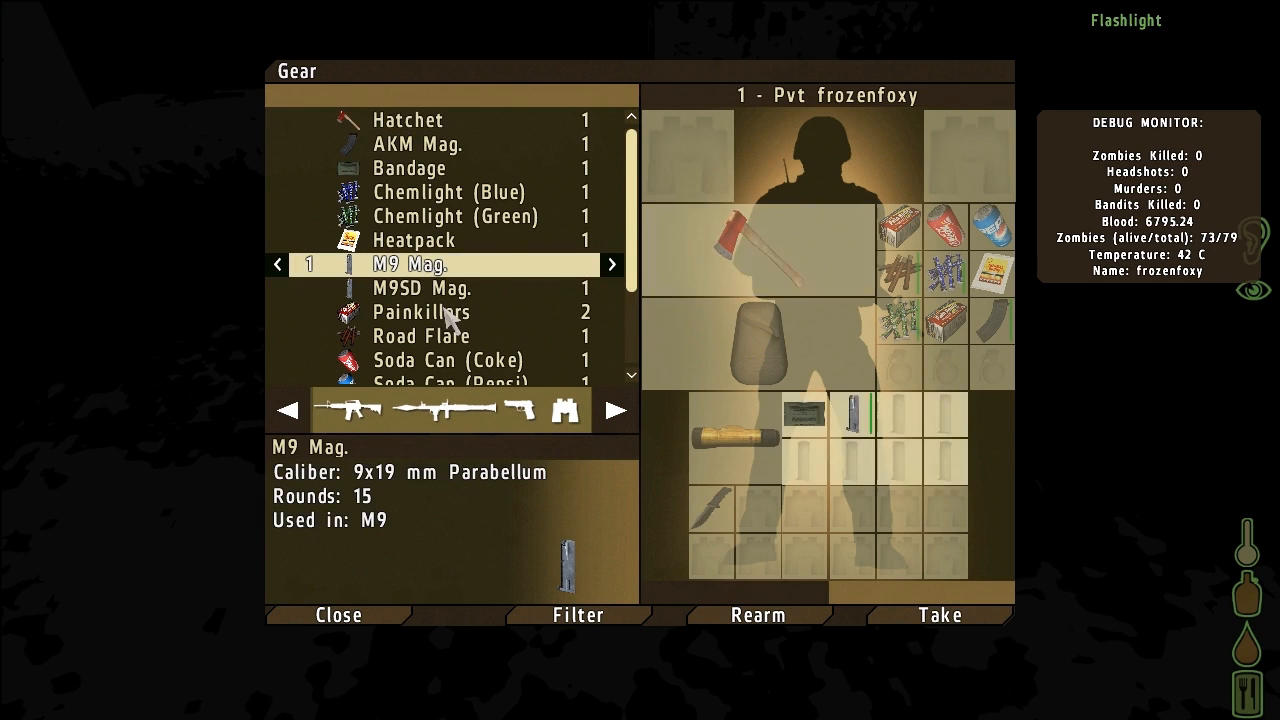
scroll(down, 3)
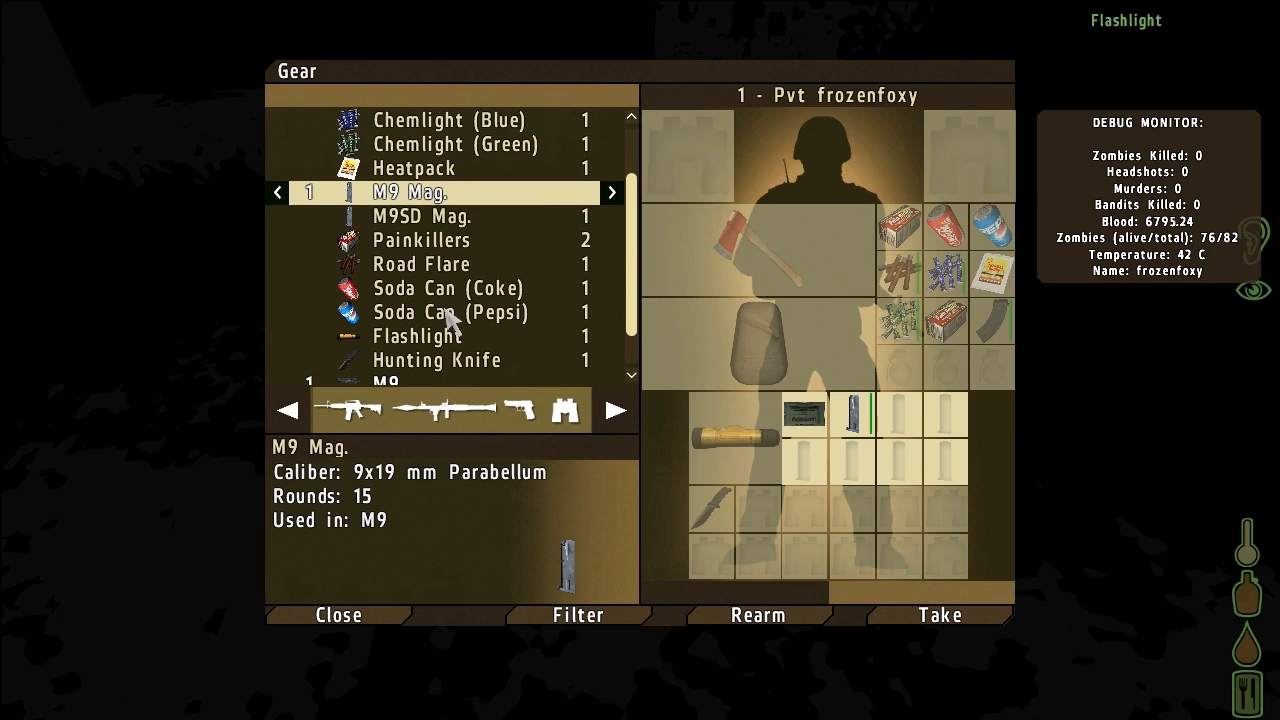
scroll(down, 3)
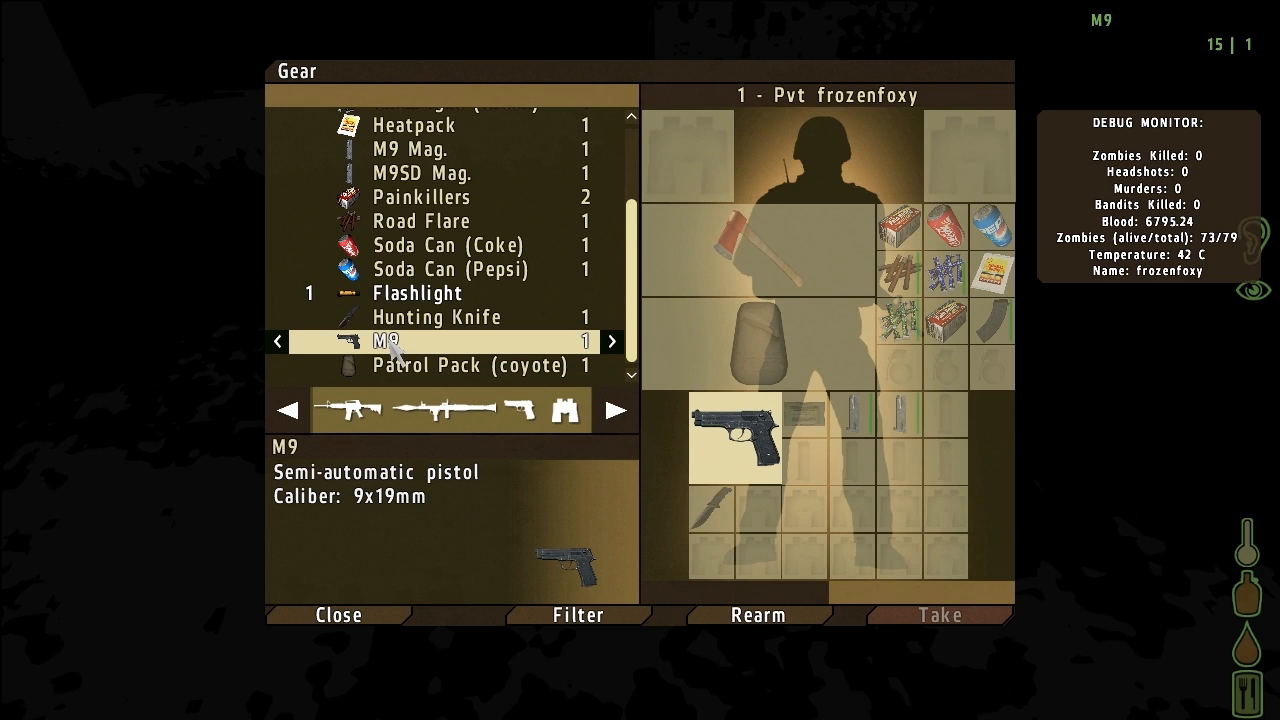
click(416, 292)
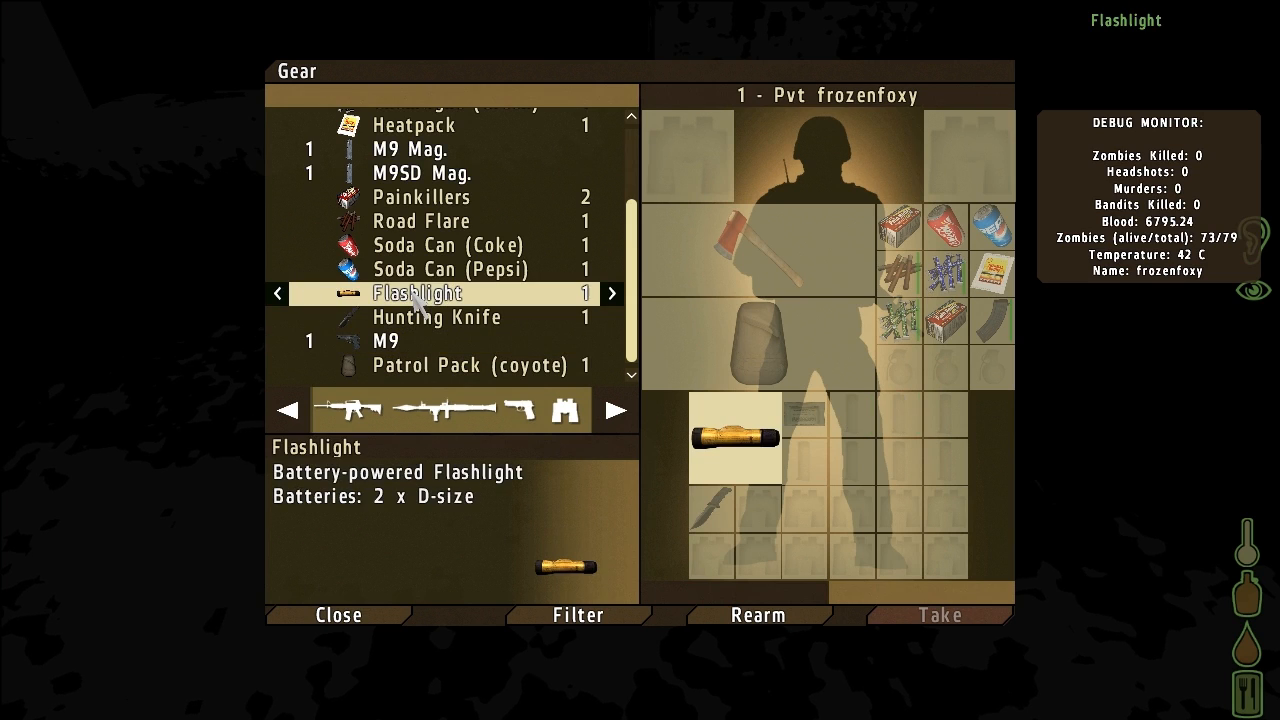
mouse_move(390, 352)
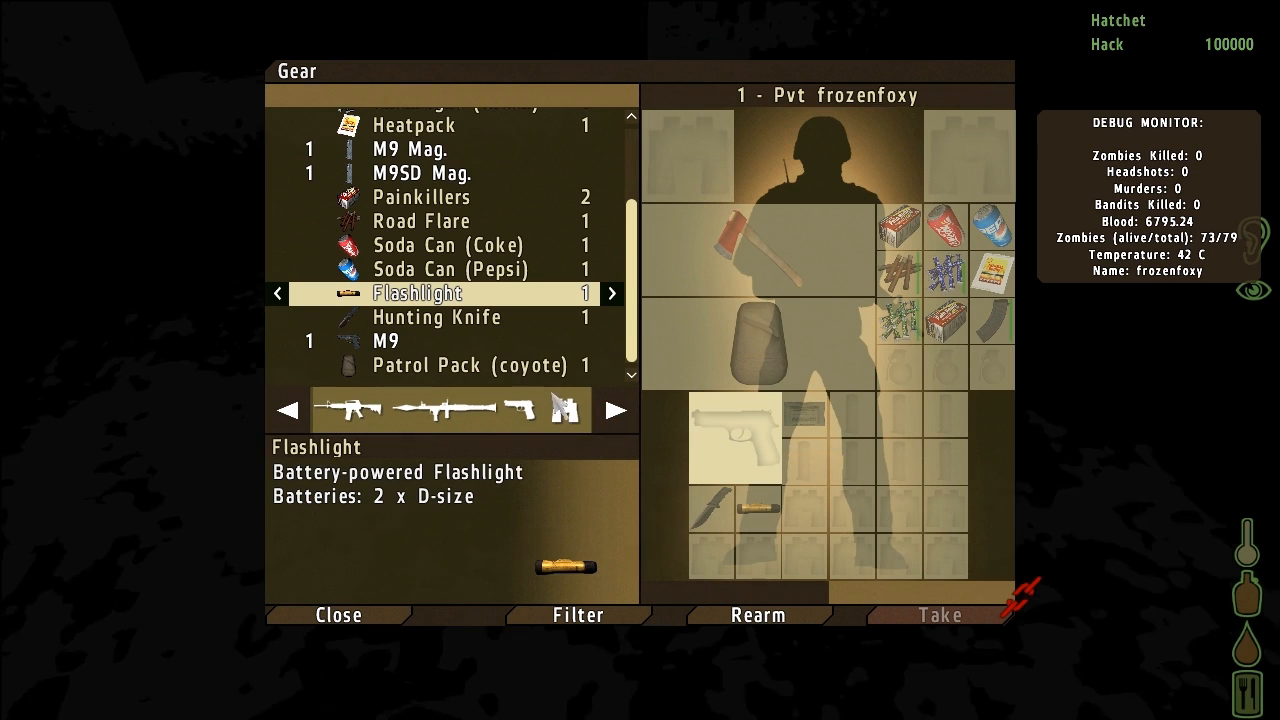
click(384, 340)
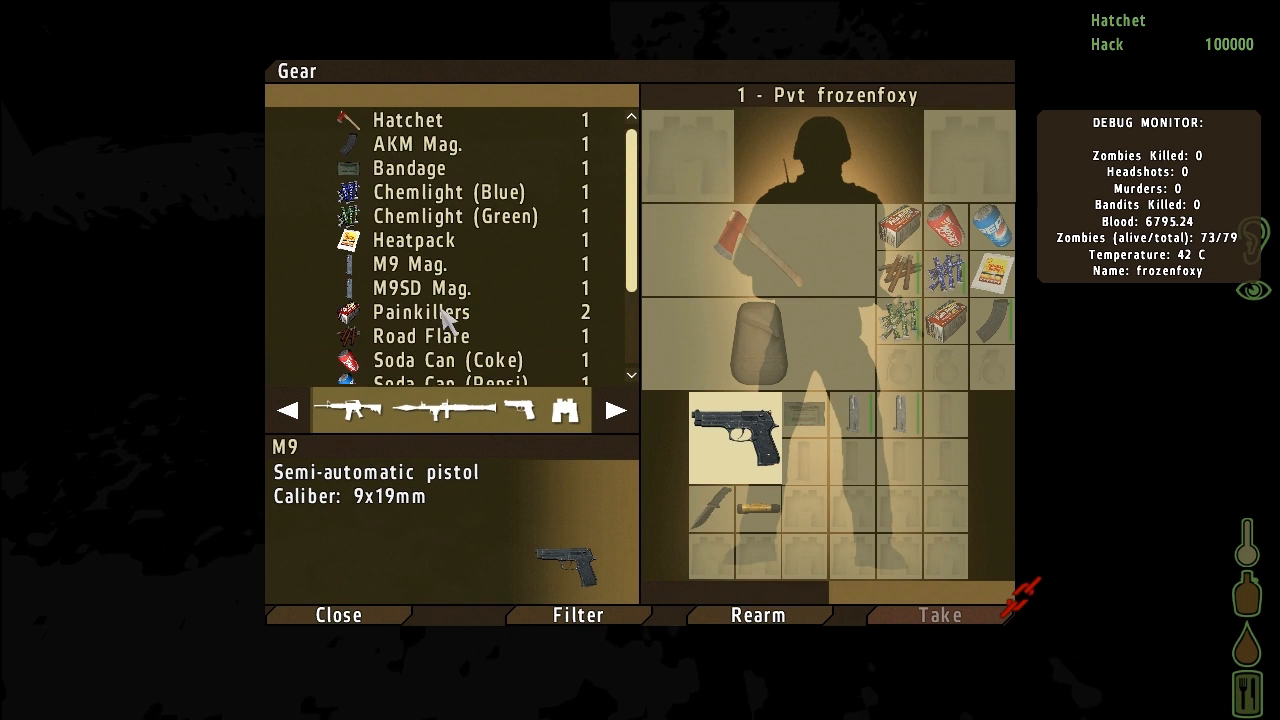
click(410, 264)
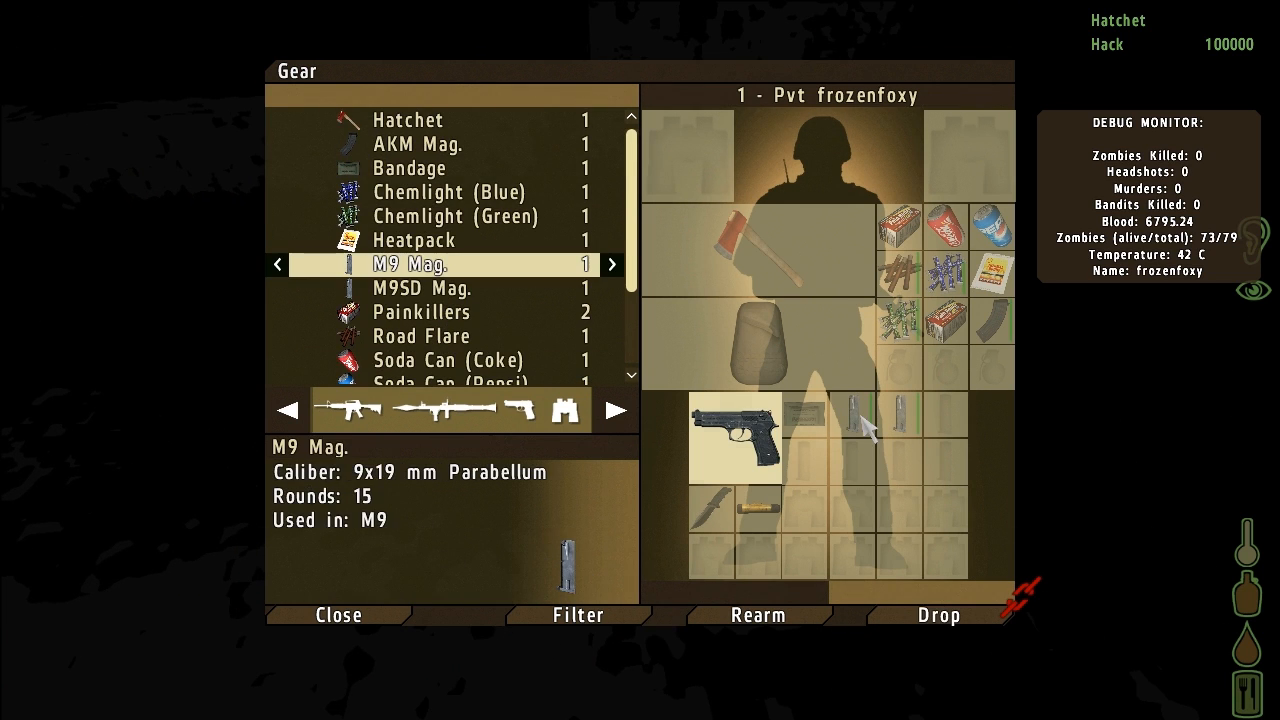
click(420, 288)
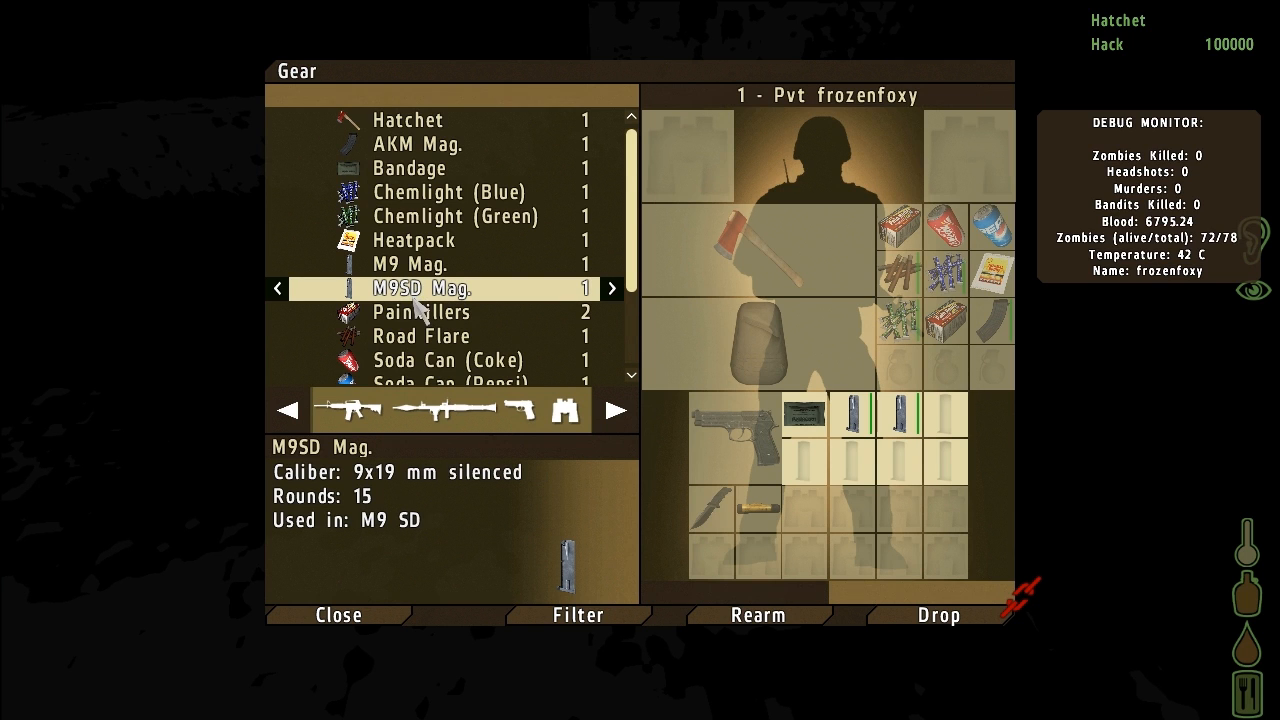
click(338, 614)
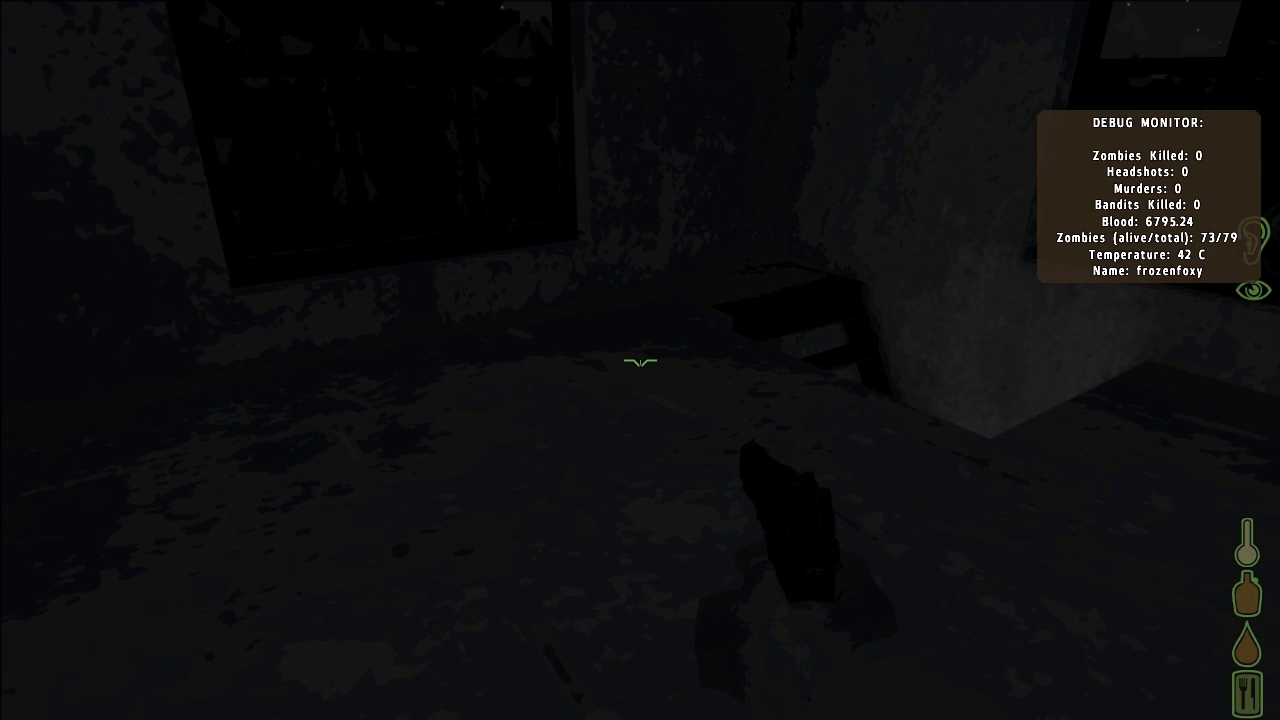
key(i)
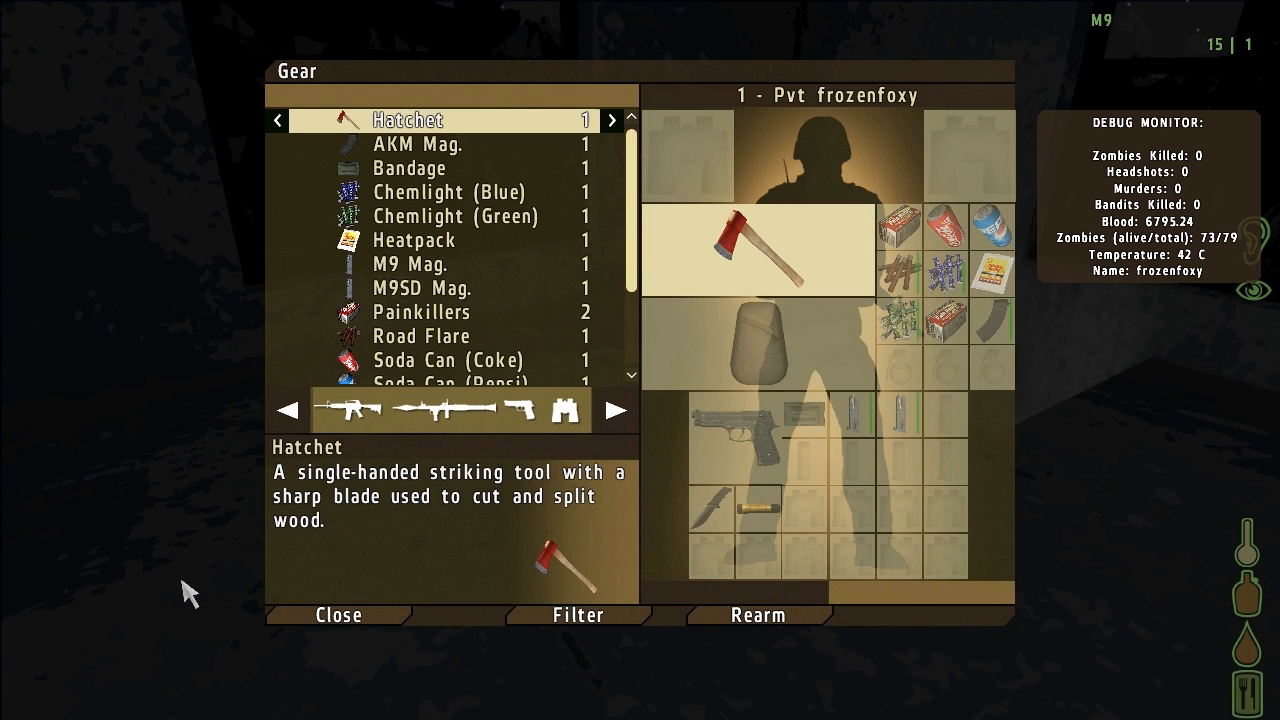
mouse_move(1018, 236)
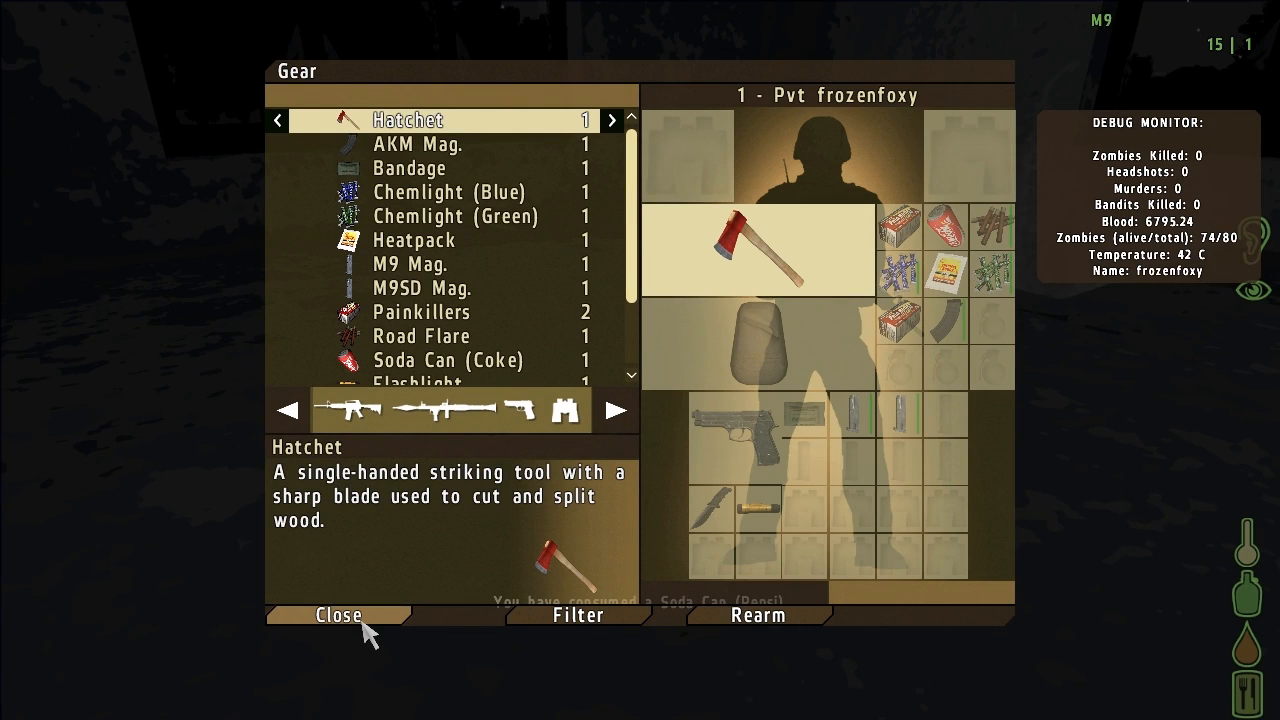
click(338, 614)
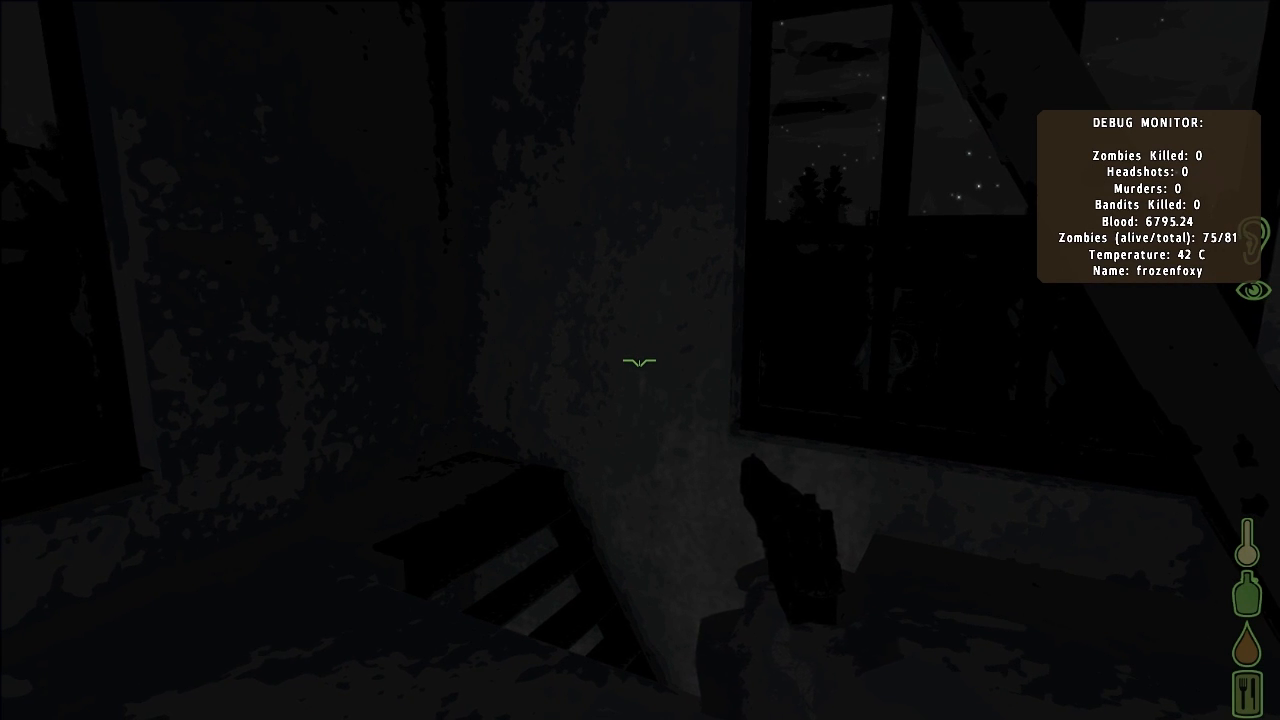
mouse_move(640, 360)
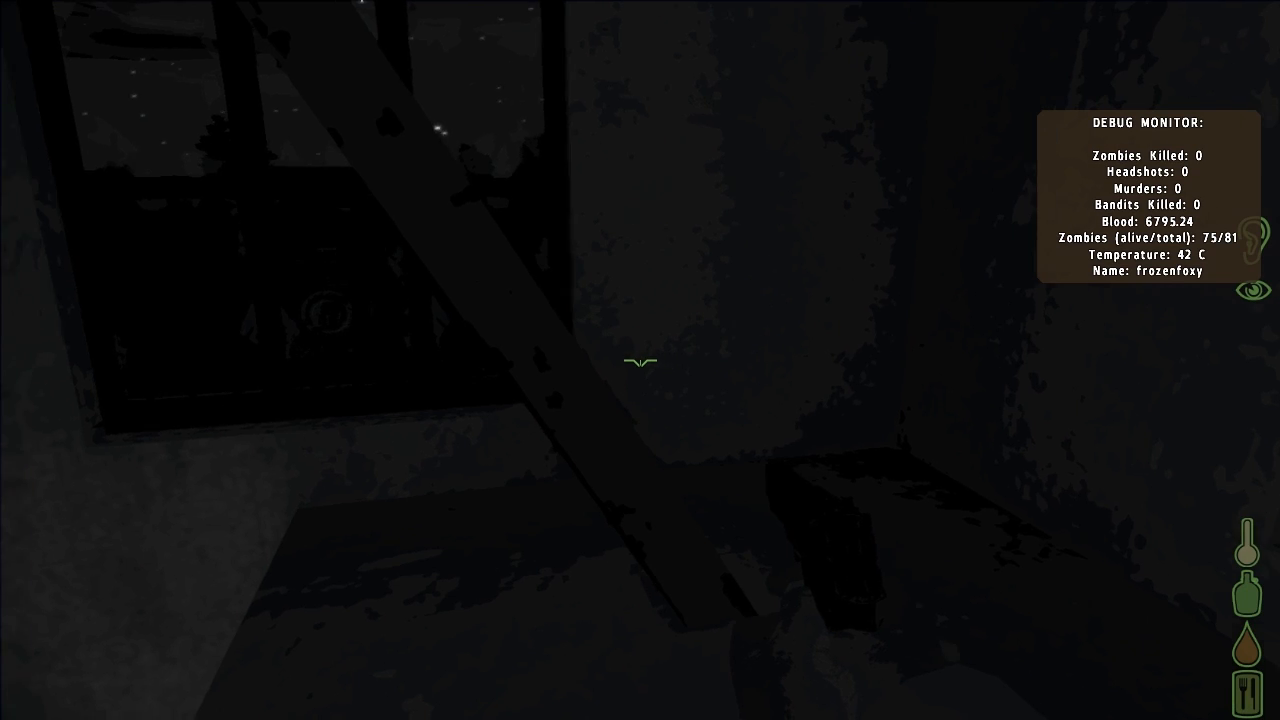